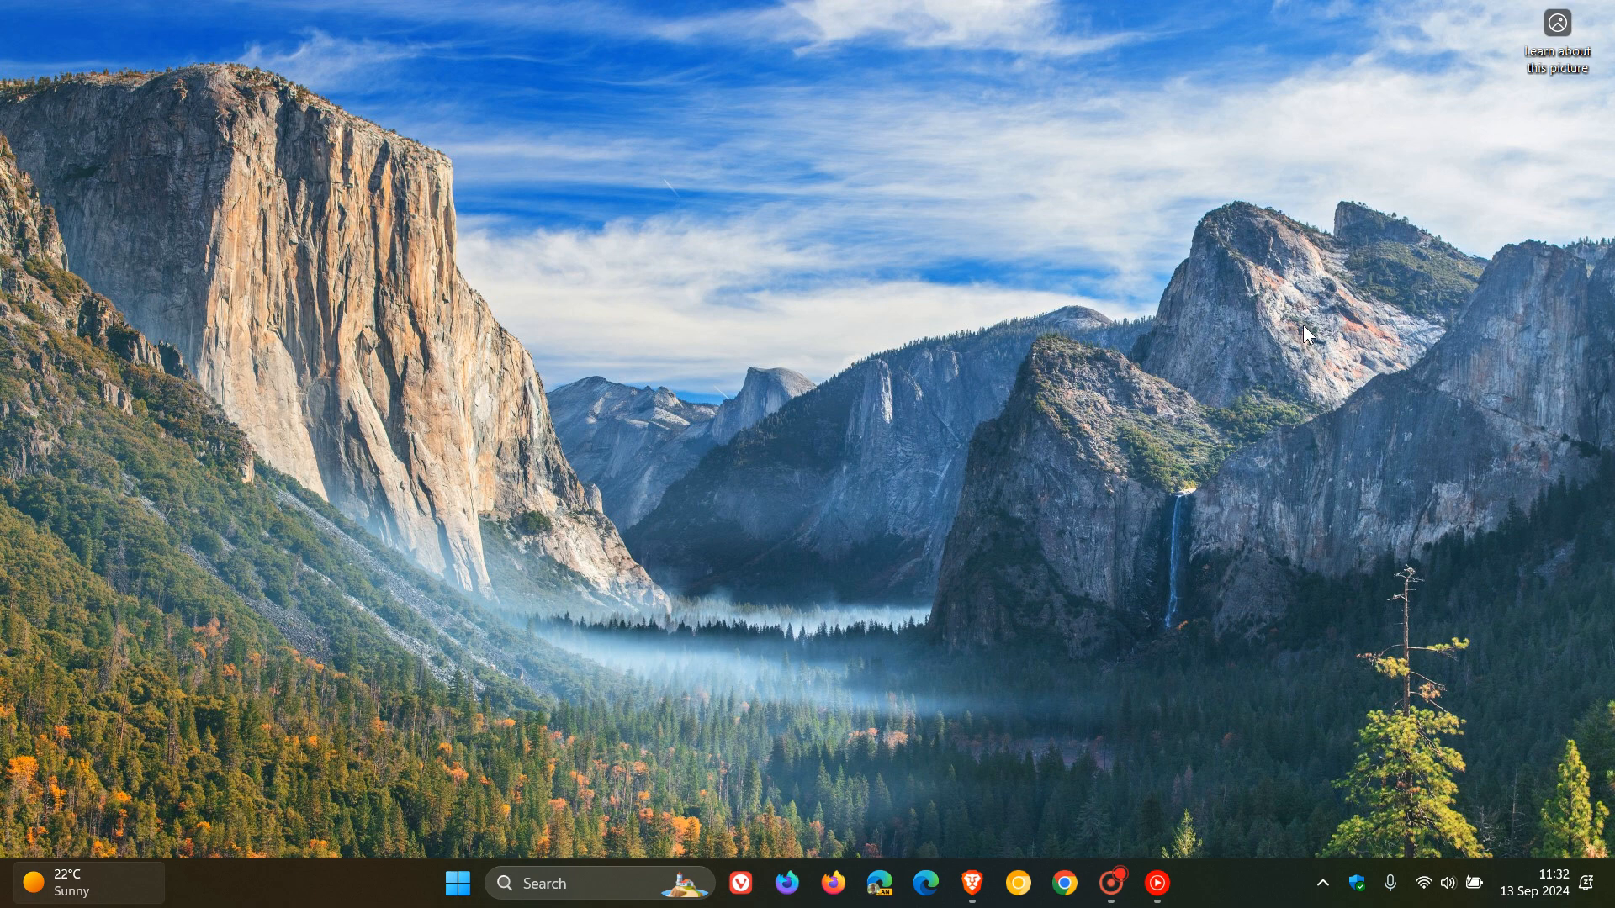
mouse_move(989, 856)
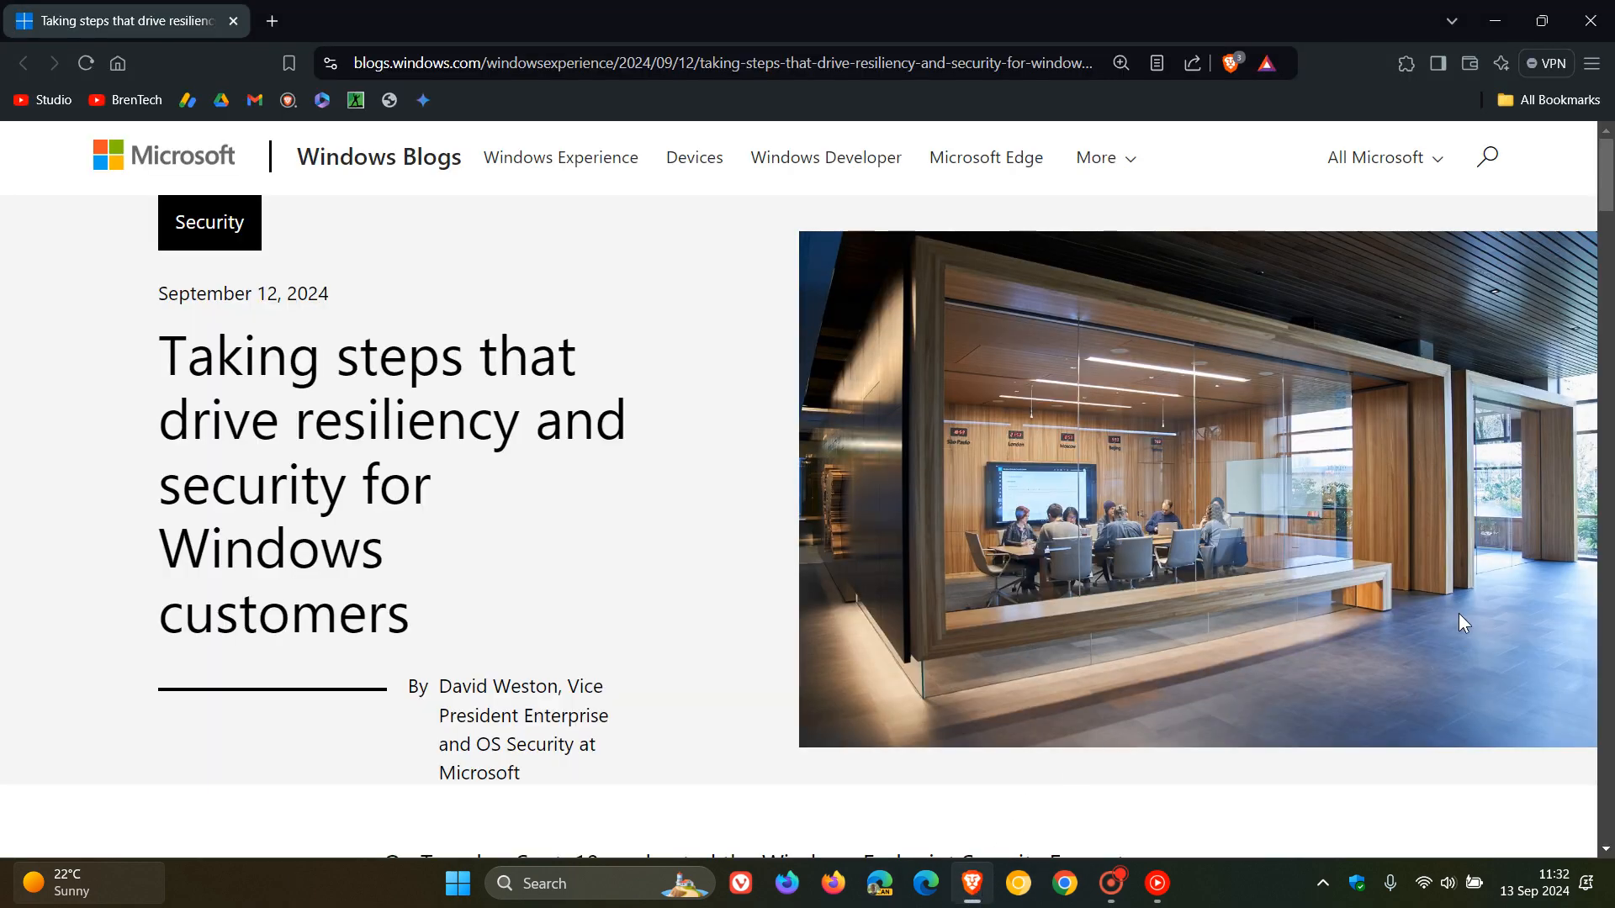
mouse_move(1447, 594)
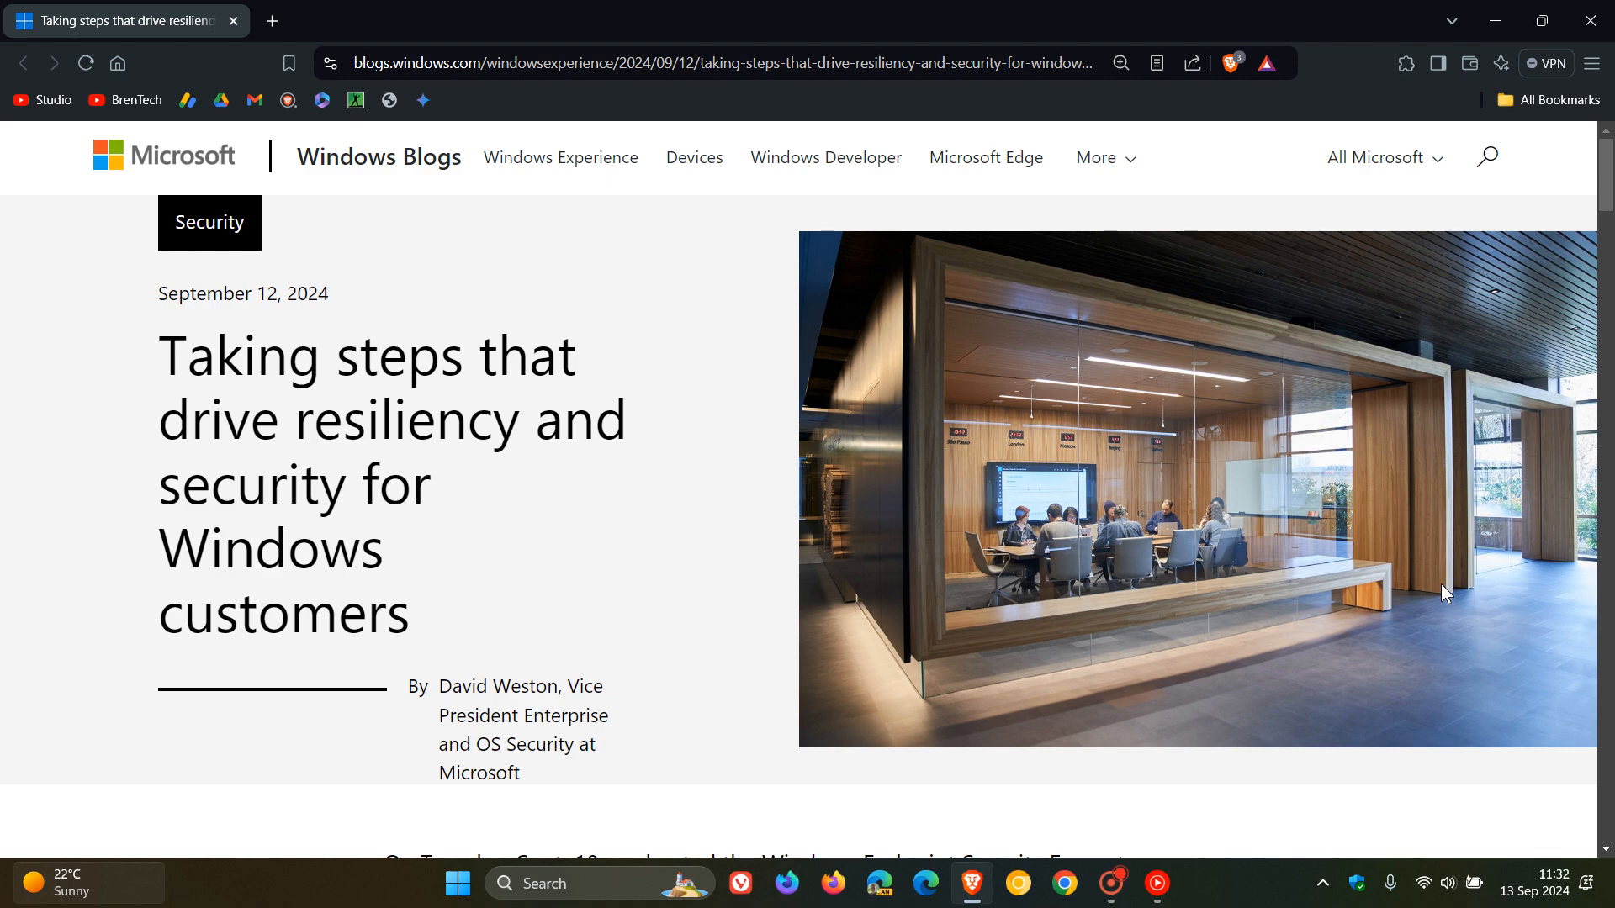
Scroll down through the article's opening summit paragraphs and back up to the top
scroll(down, 3)
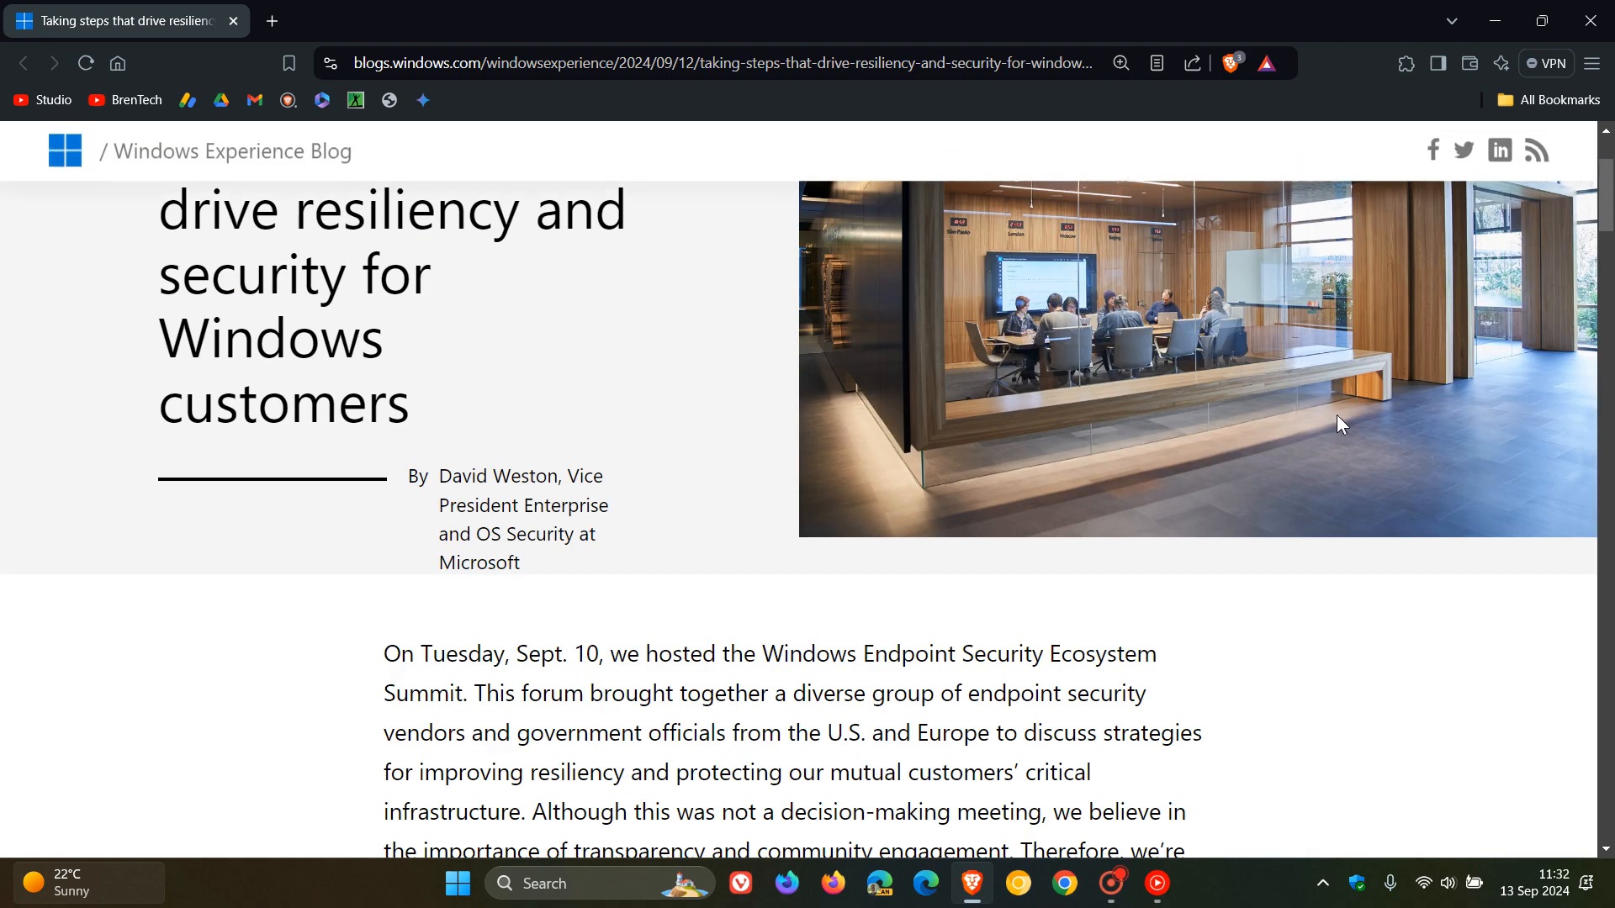
scroll(down, 3)
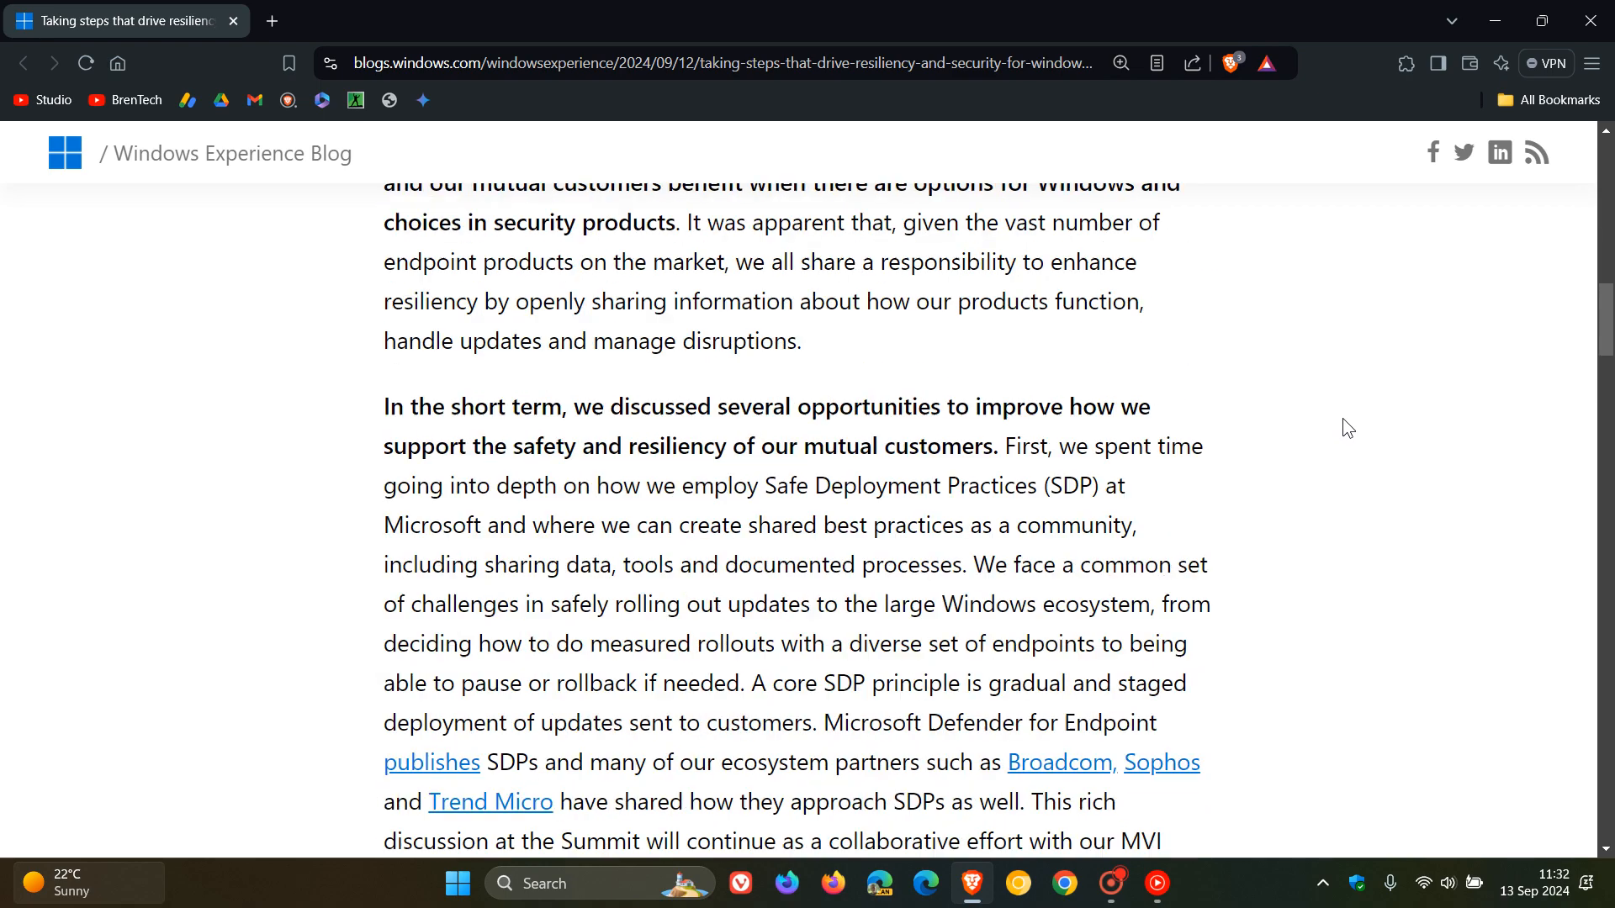
scroll(down, 3)
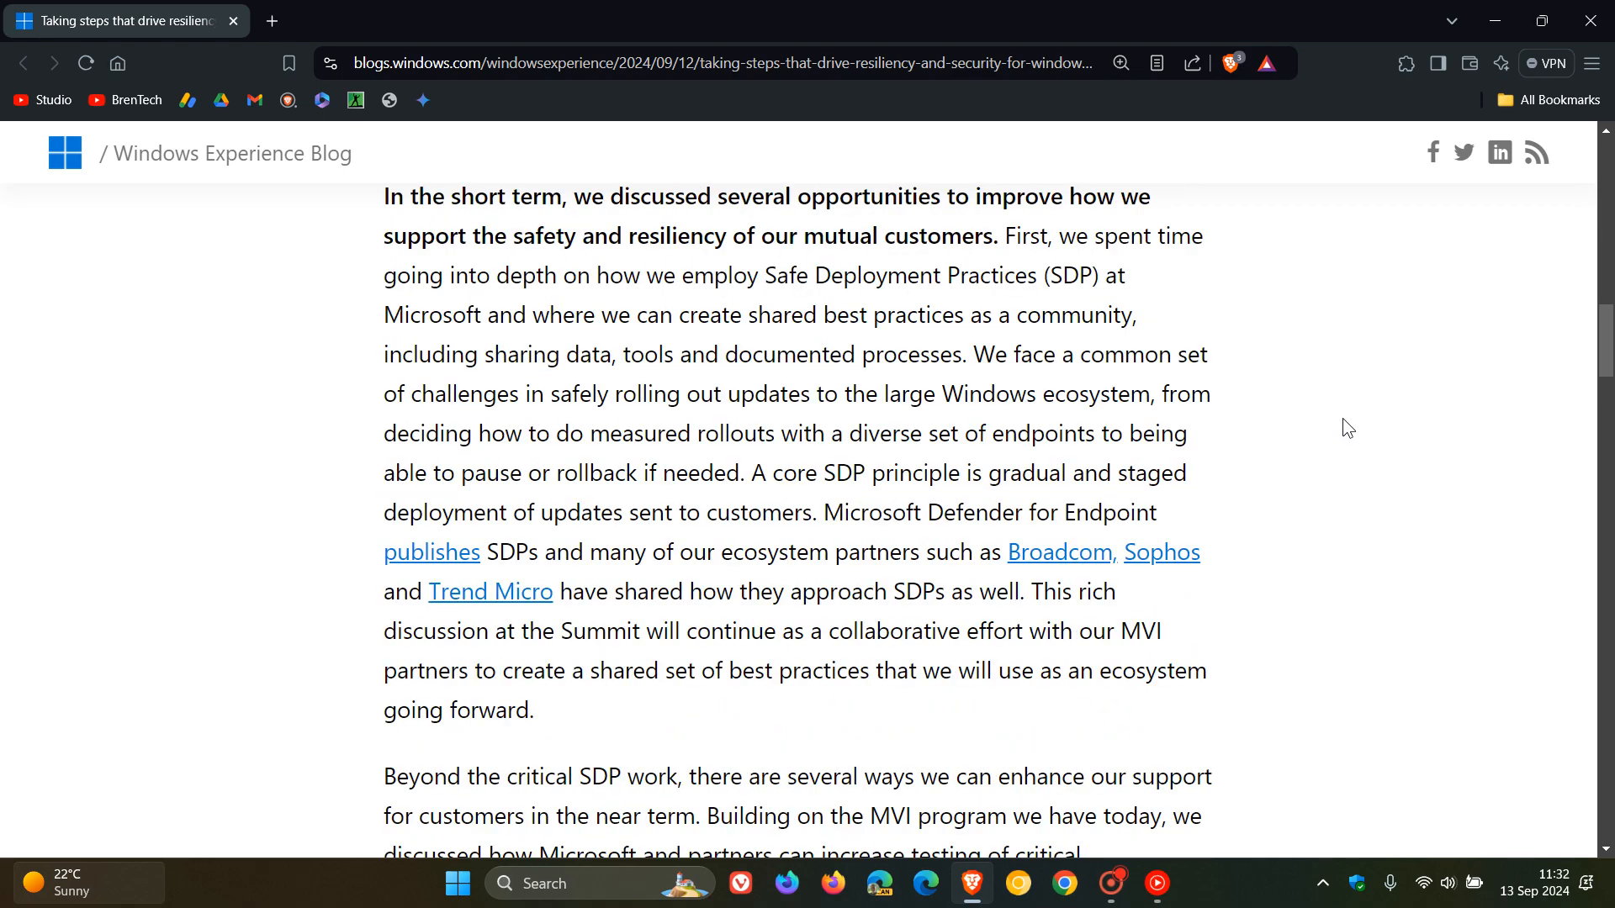
scroll(up, 3)
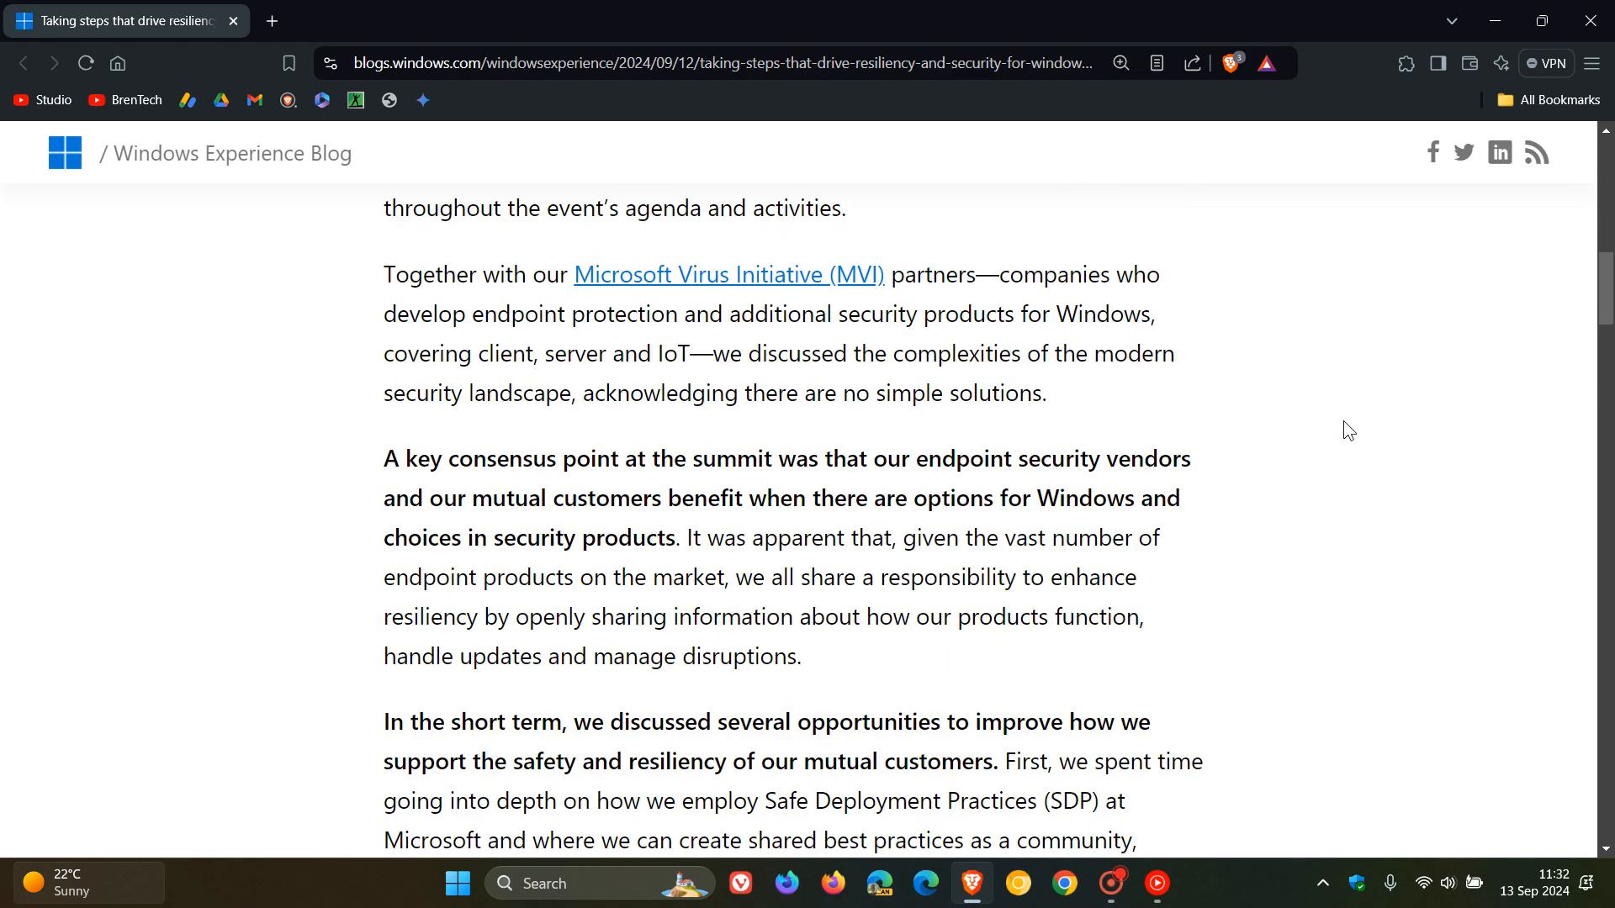
scroll(up, 3)
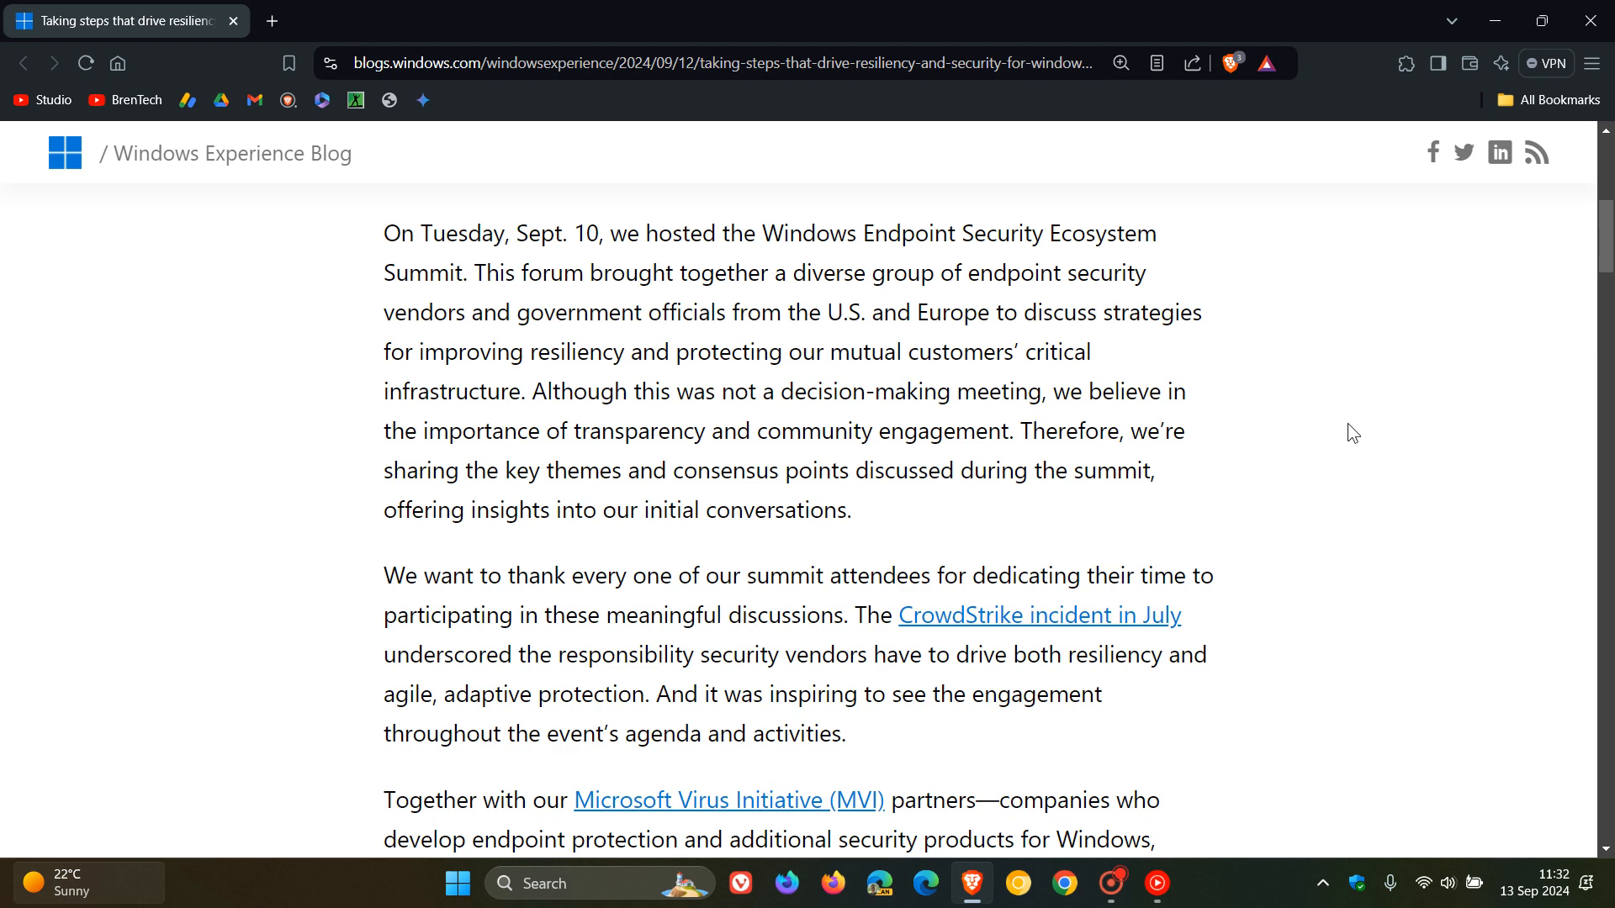
scroll(up, 3)
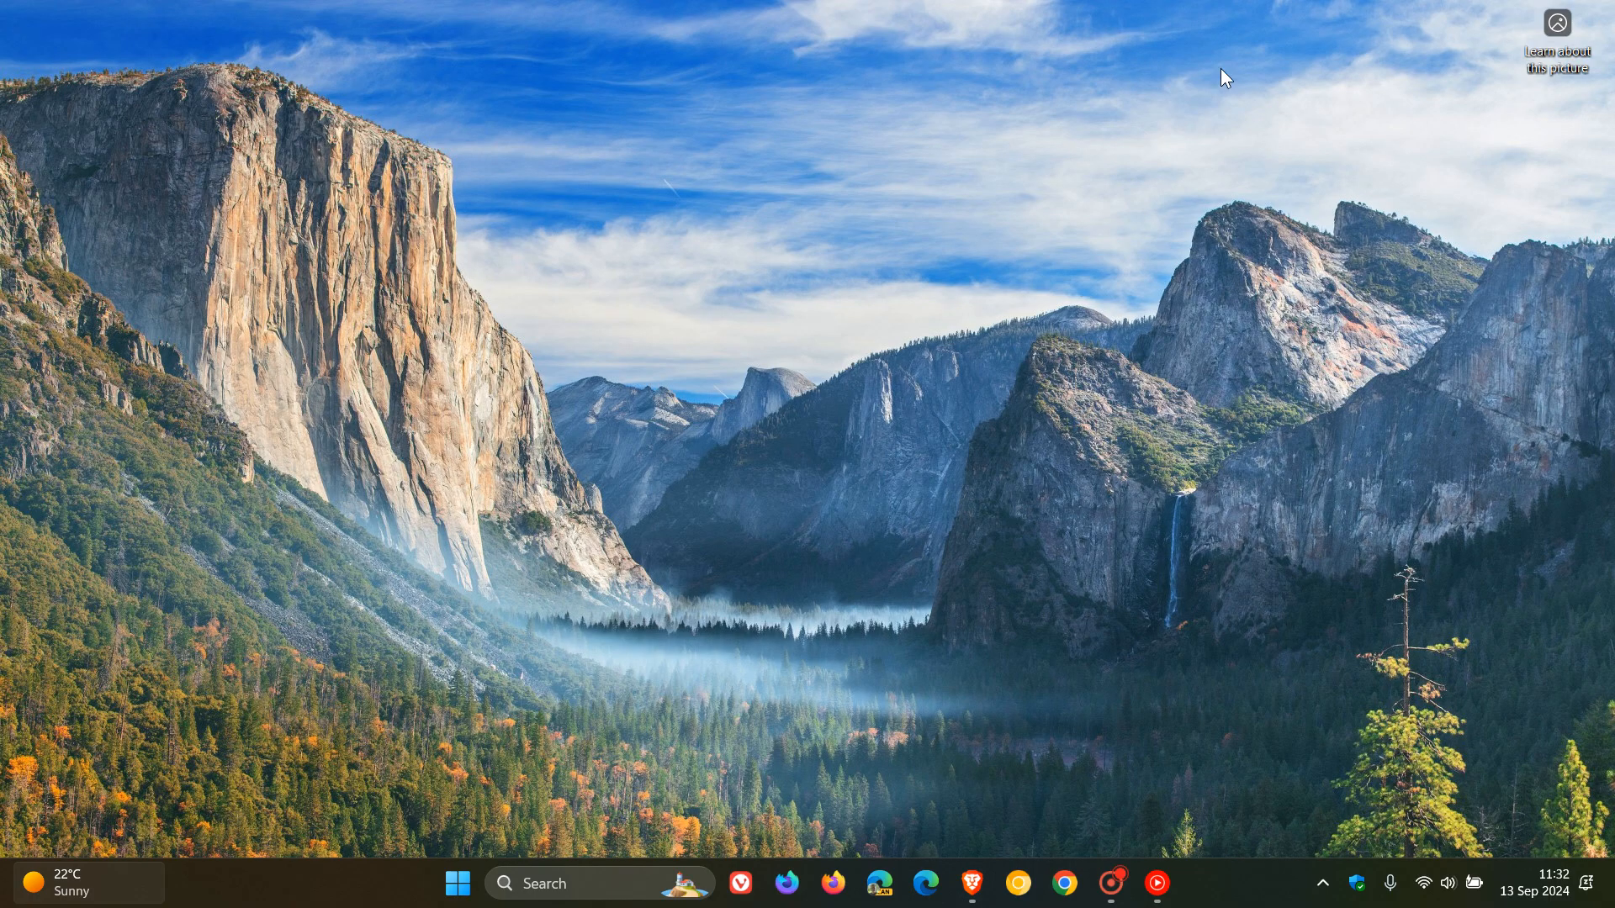
mouse_move(1277, 303)
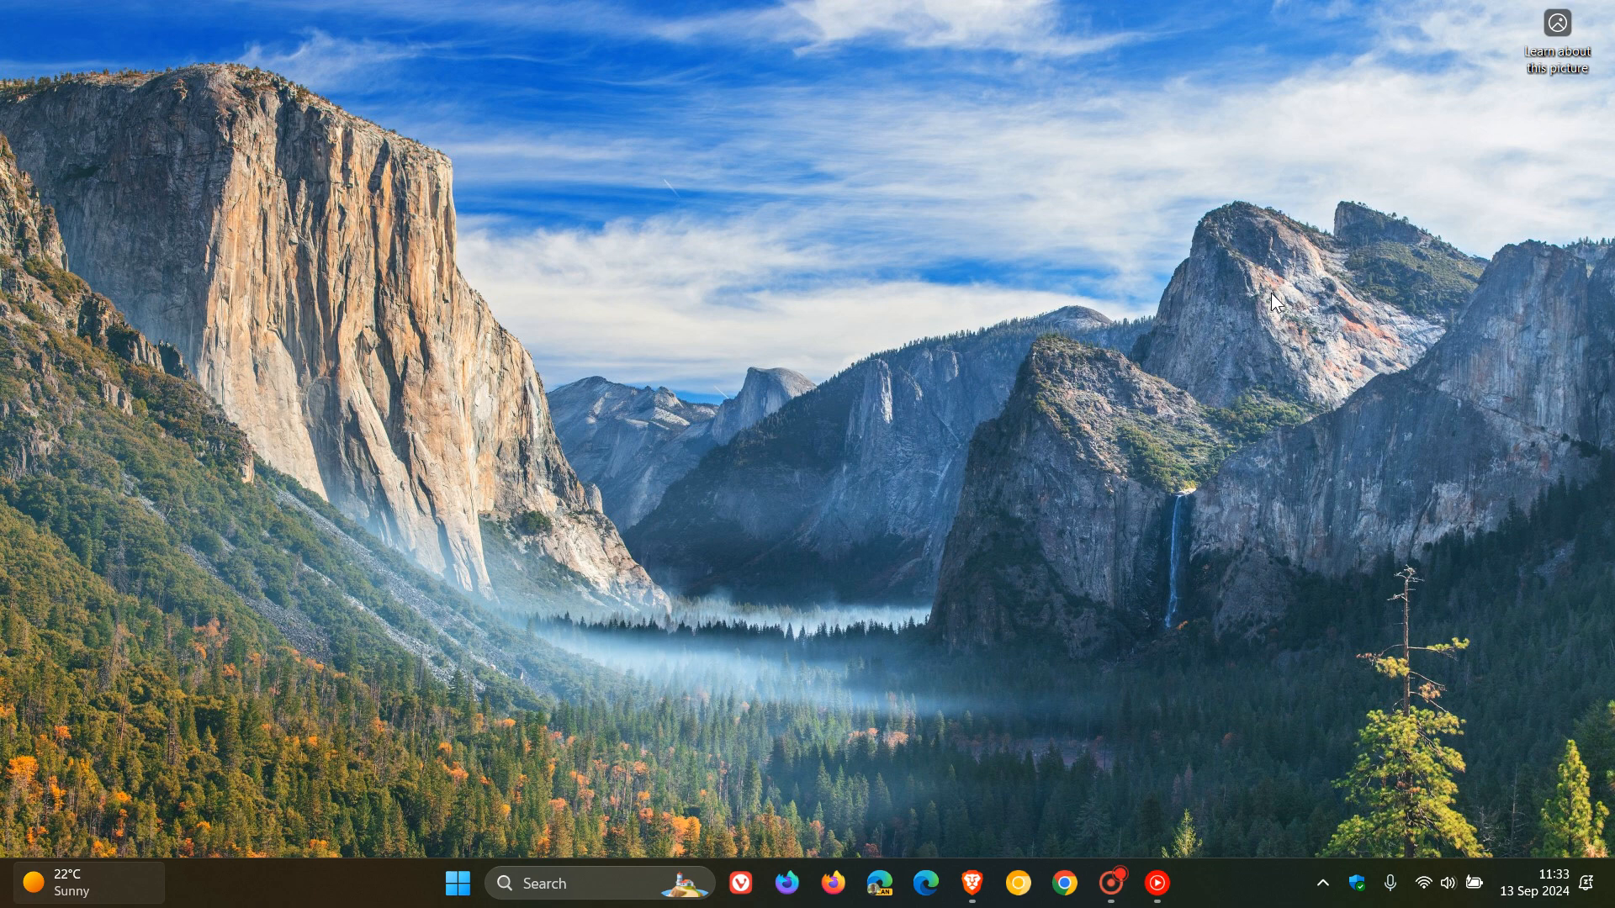
mouse_move(1076, 429)
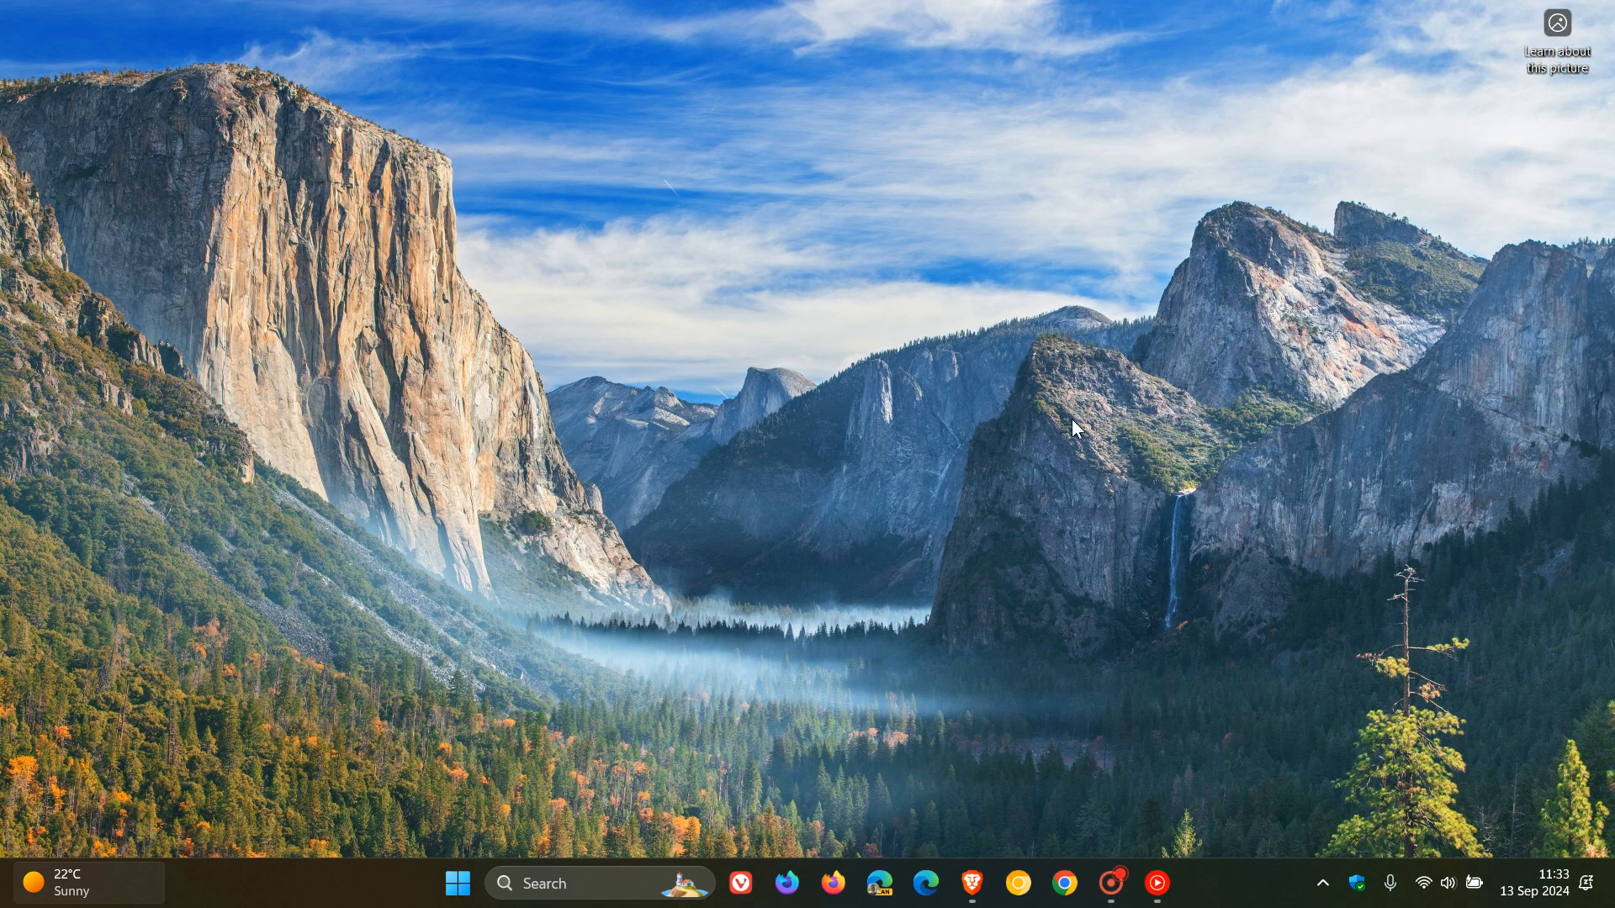
Restore the Brave window and scroll down to the 'Some of the areas discussed include' list
click(969, 883)
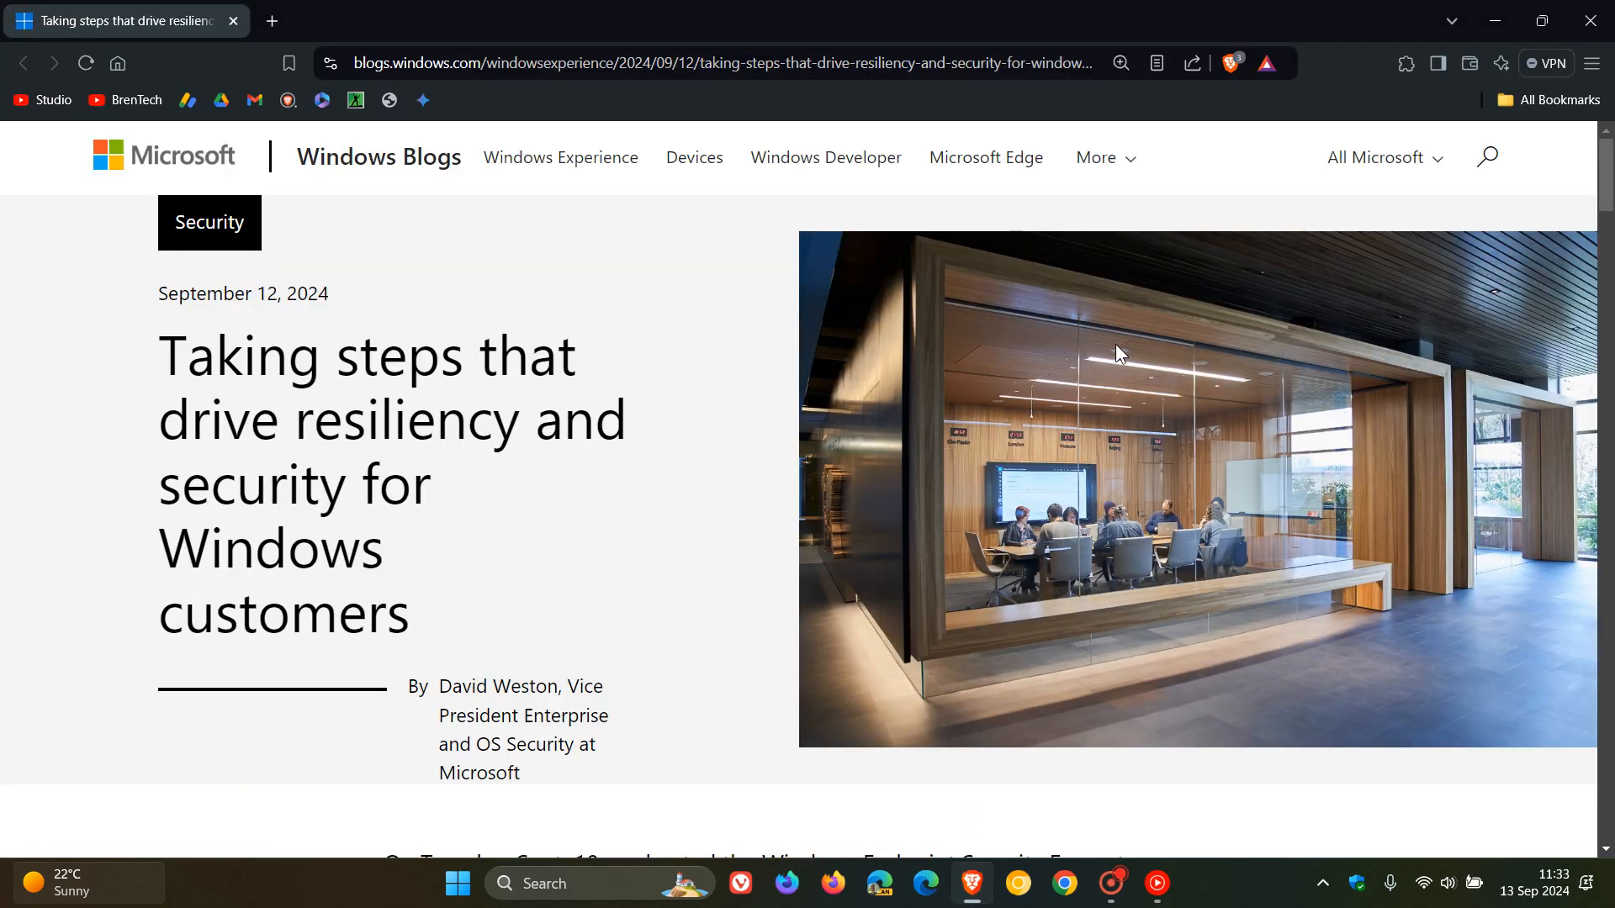
scroll(down, 3)
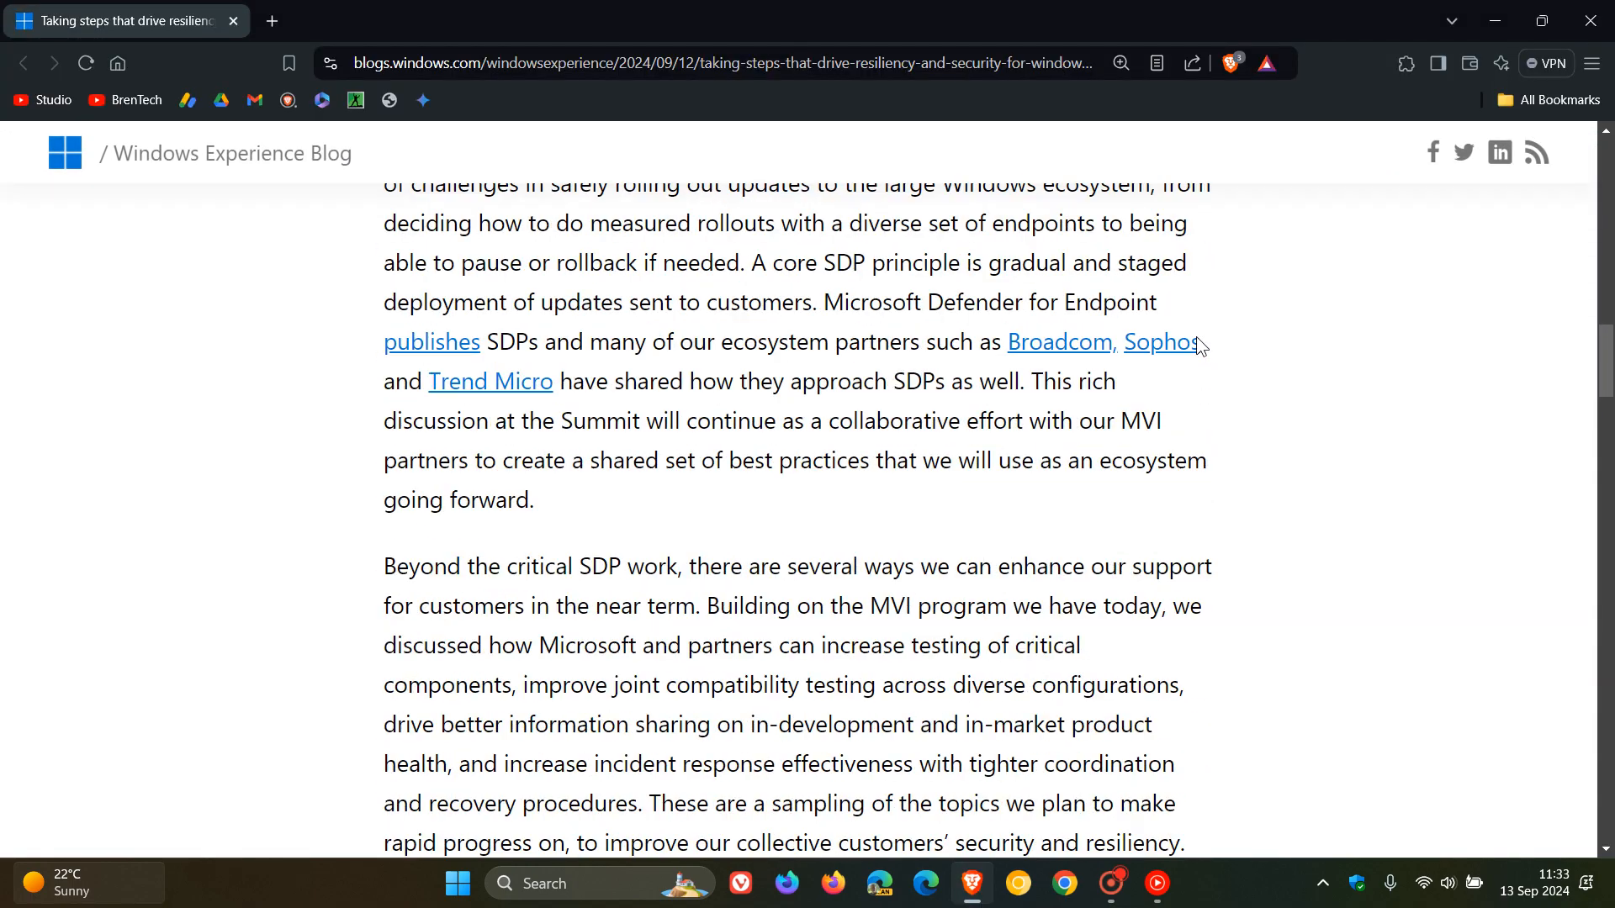
scroll(down, 3)
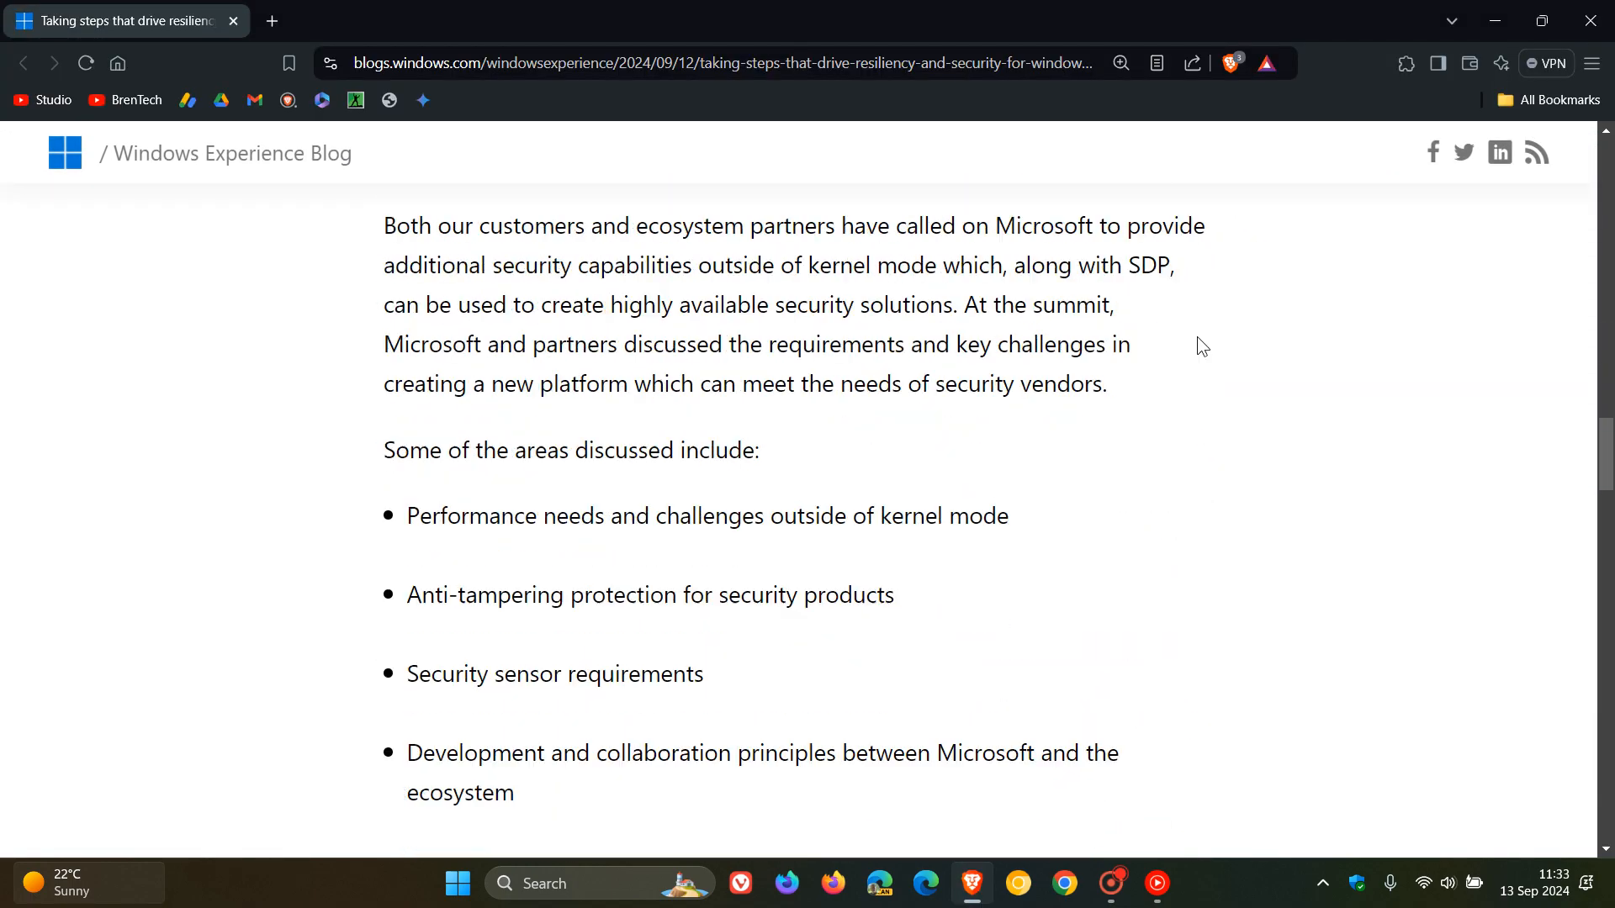
scroll(down, 3)
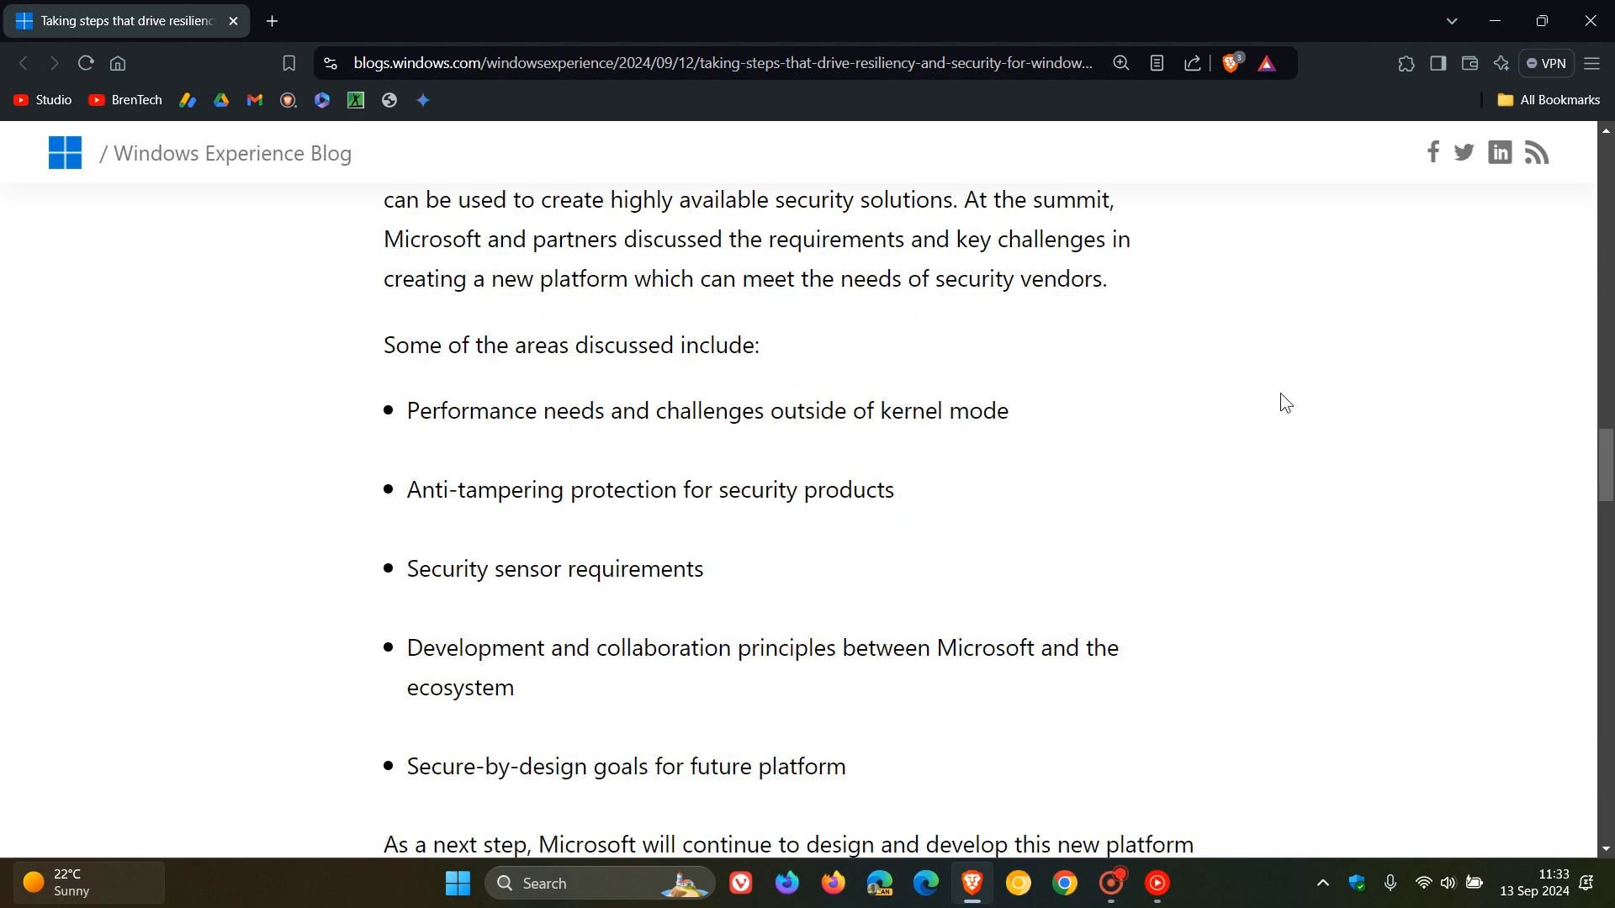
scroll(down, 3)
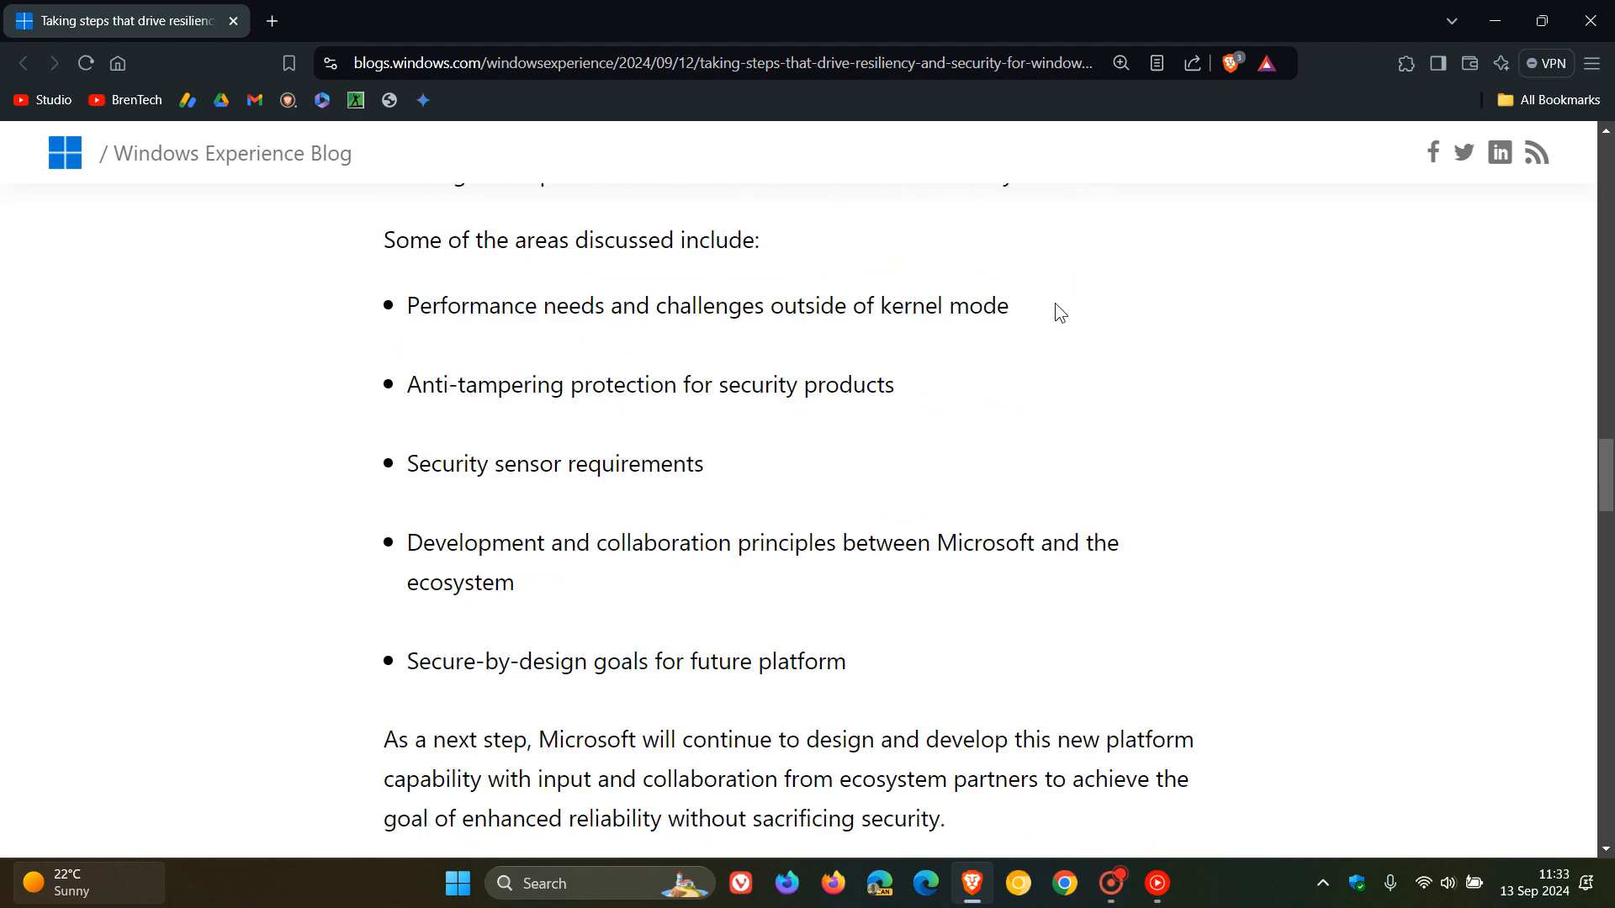
mouse_move(1100, 376)
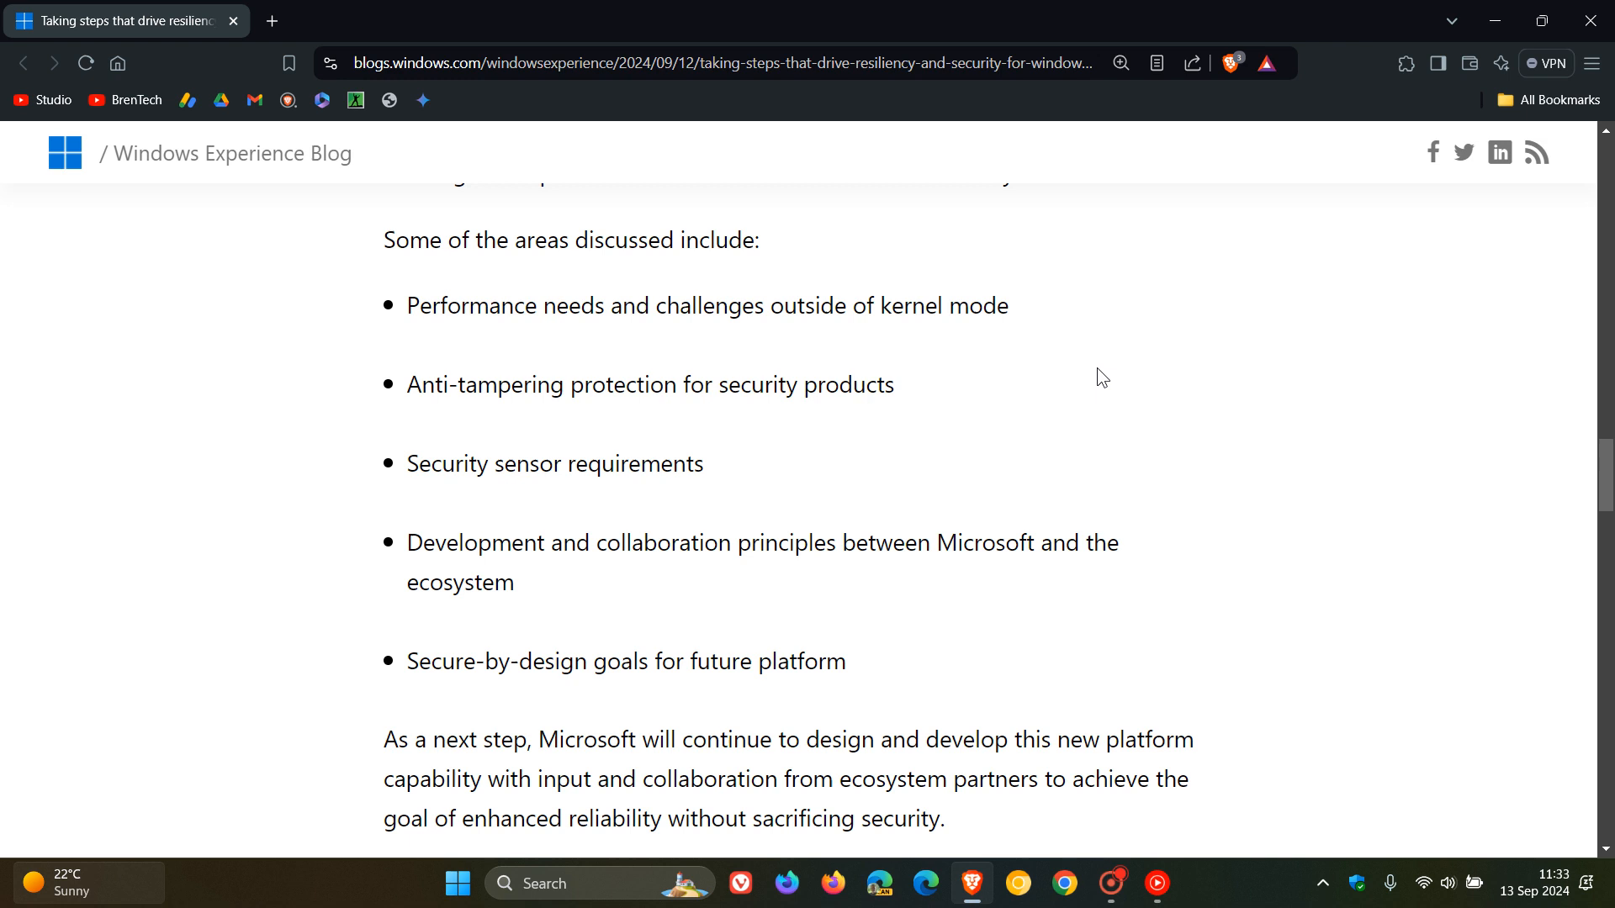
mouse_move(998, 405)
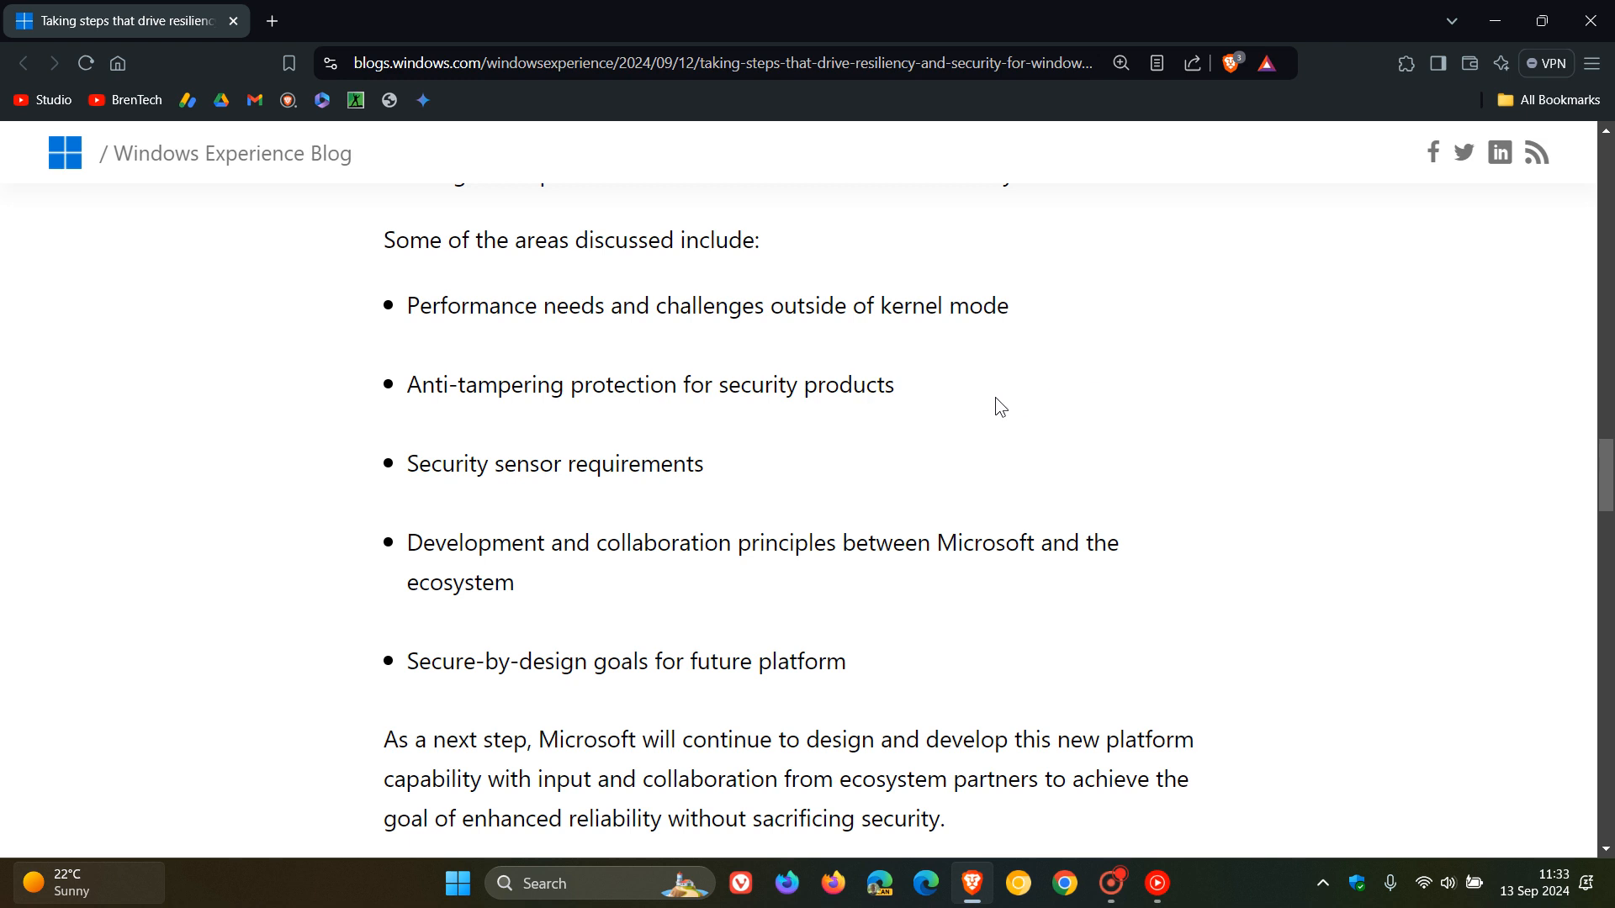
mouse_move(821, 466)
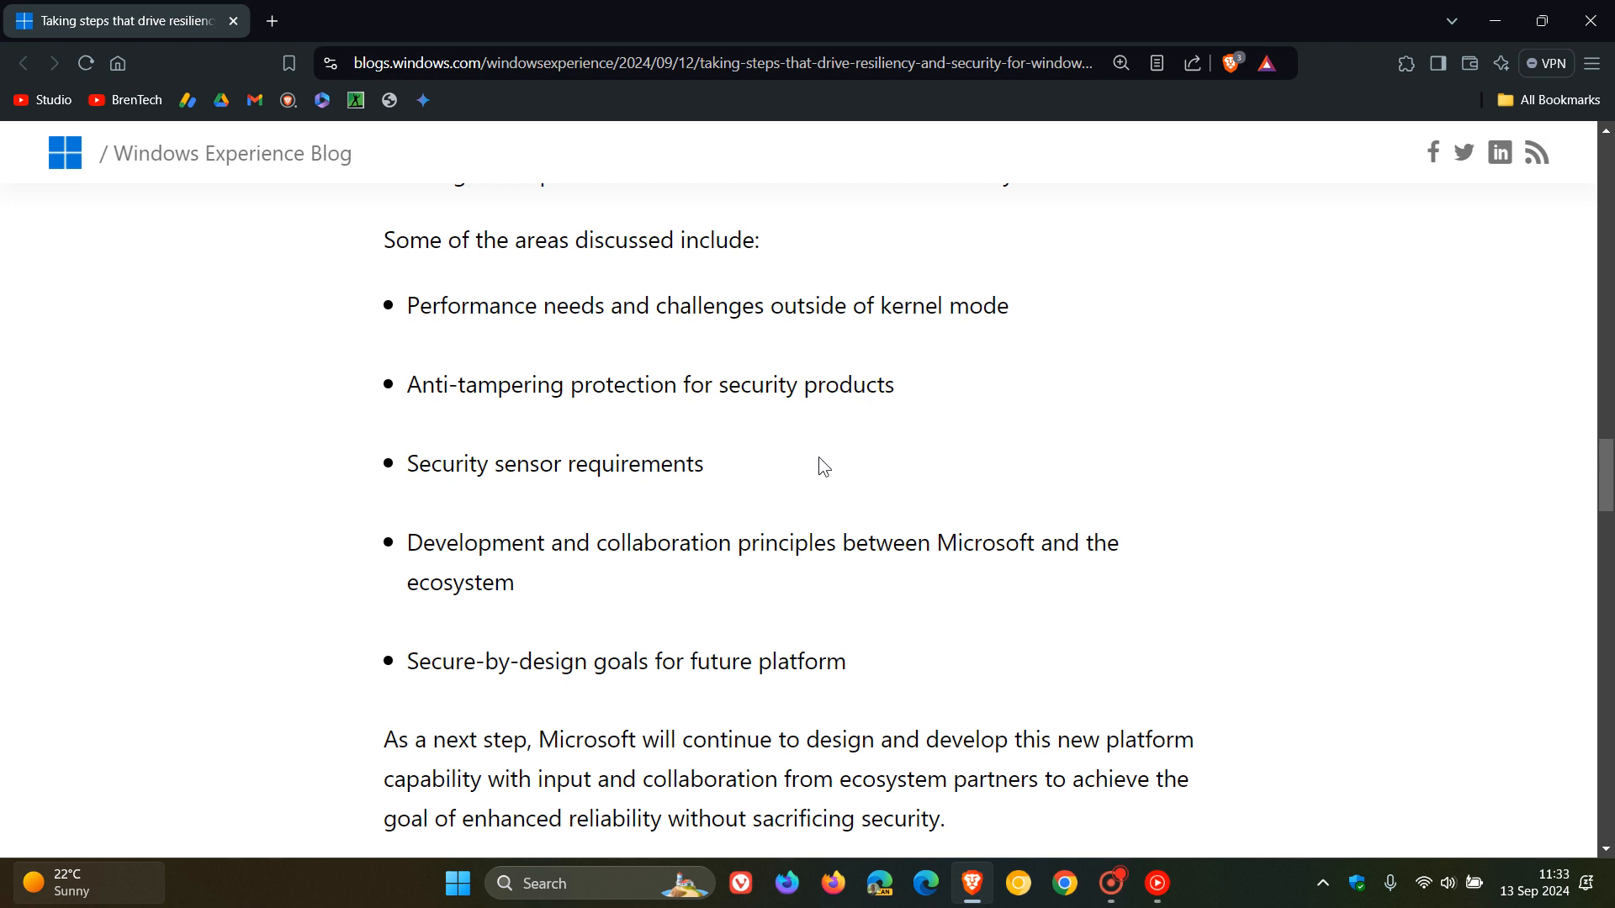
mouse_move(863, 453)
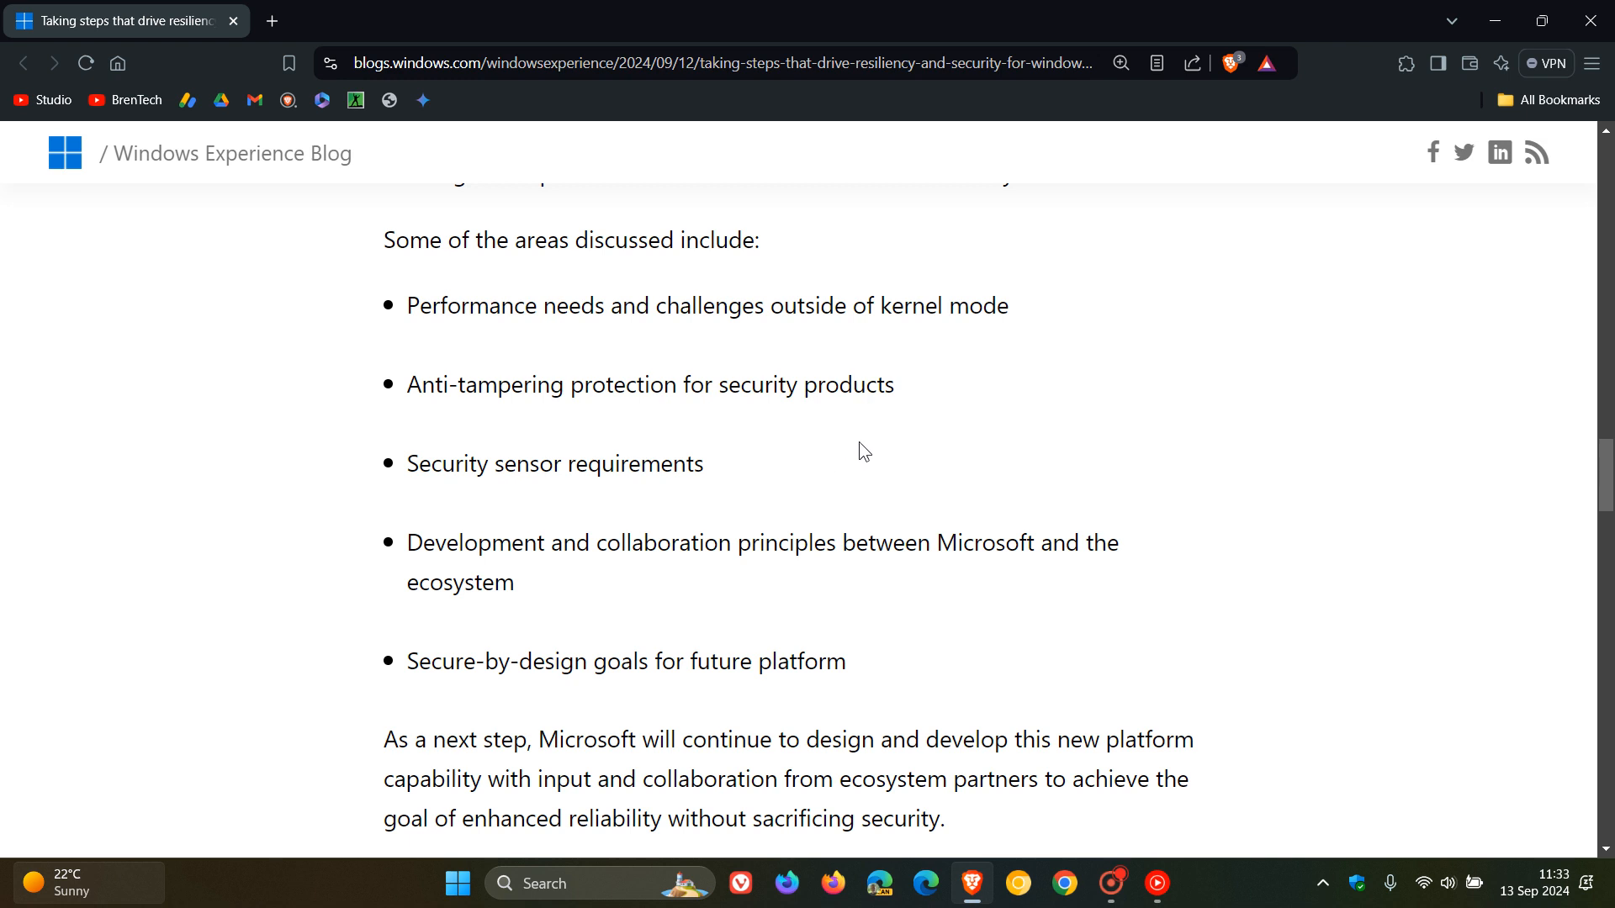
mouse_move(1207, 550)
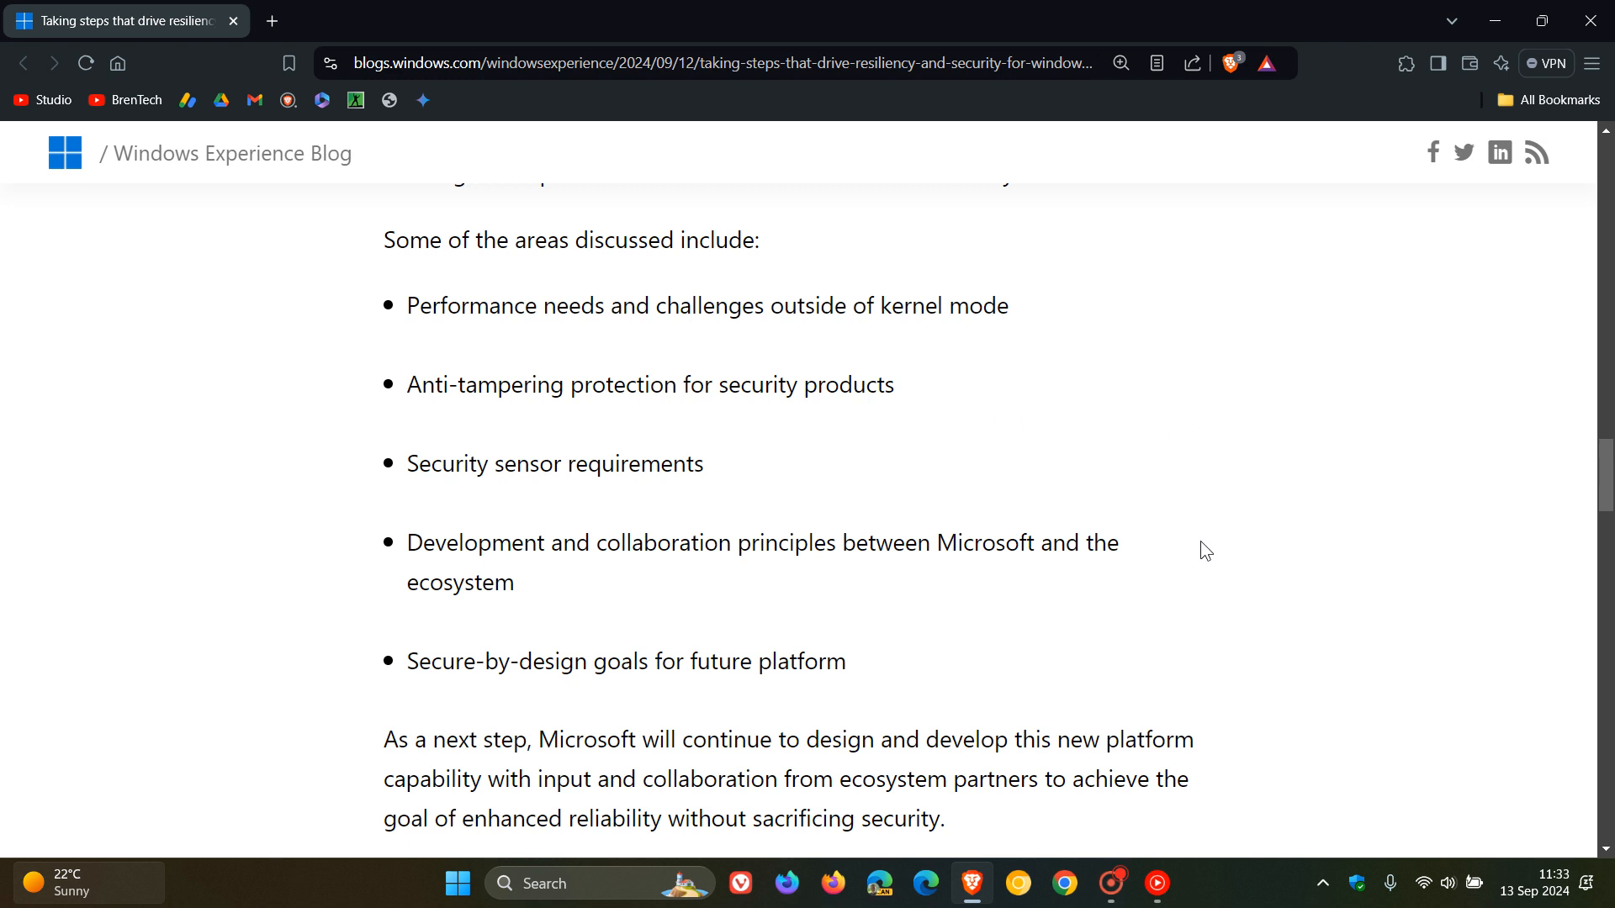
mouse_move(1252, 553)
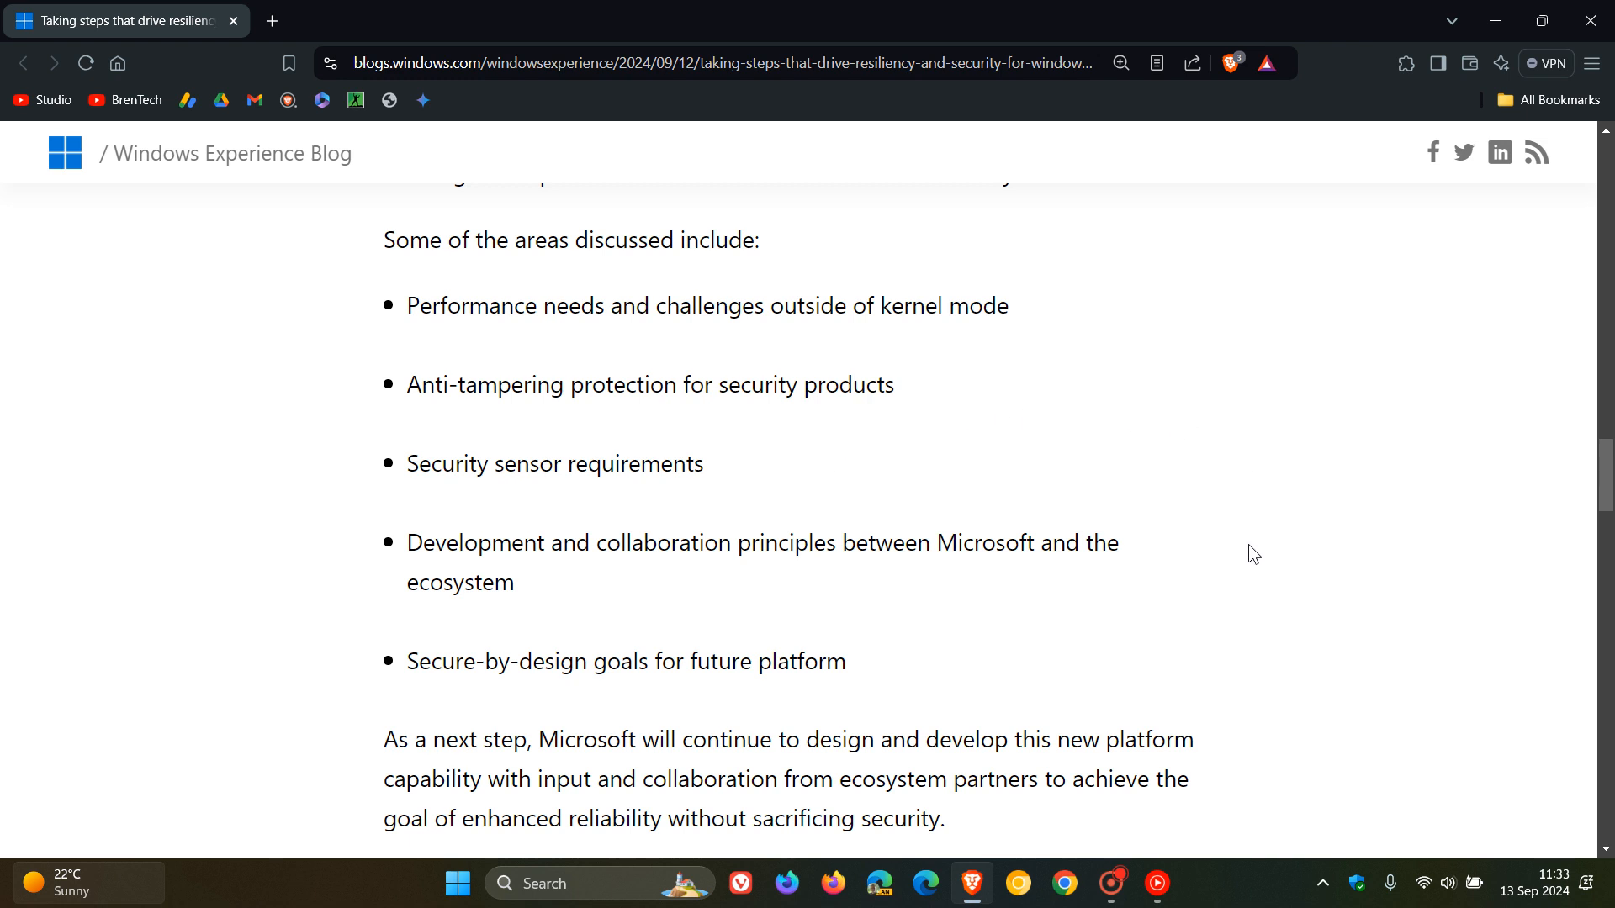
mouse_move(914, 660)
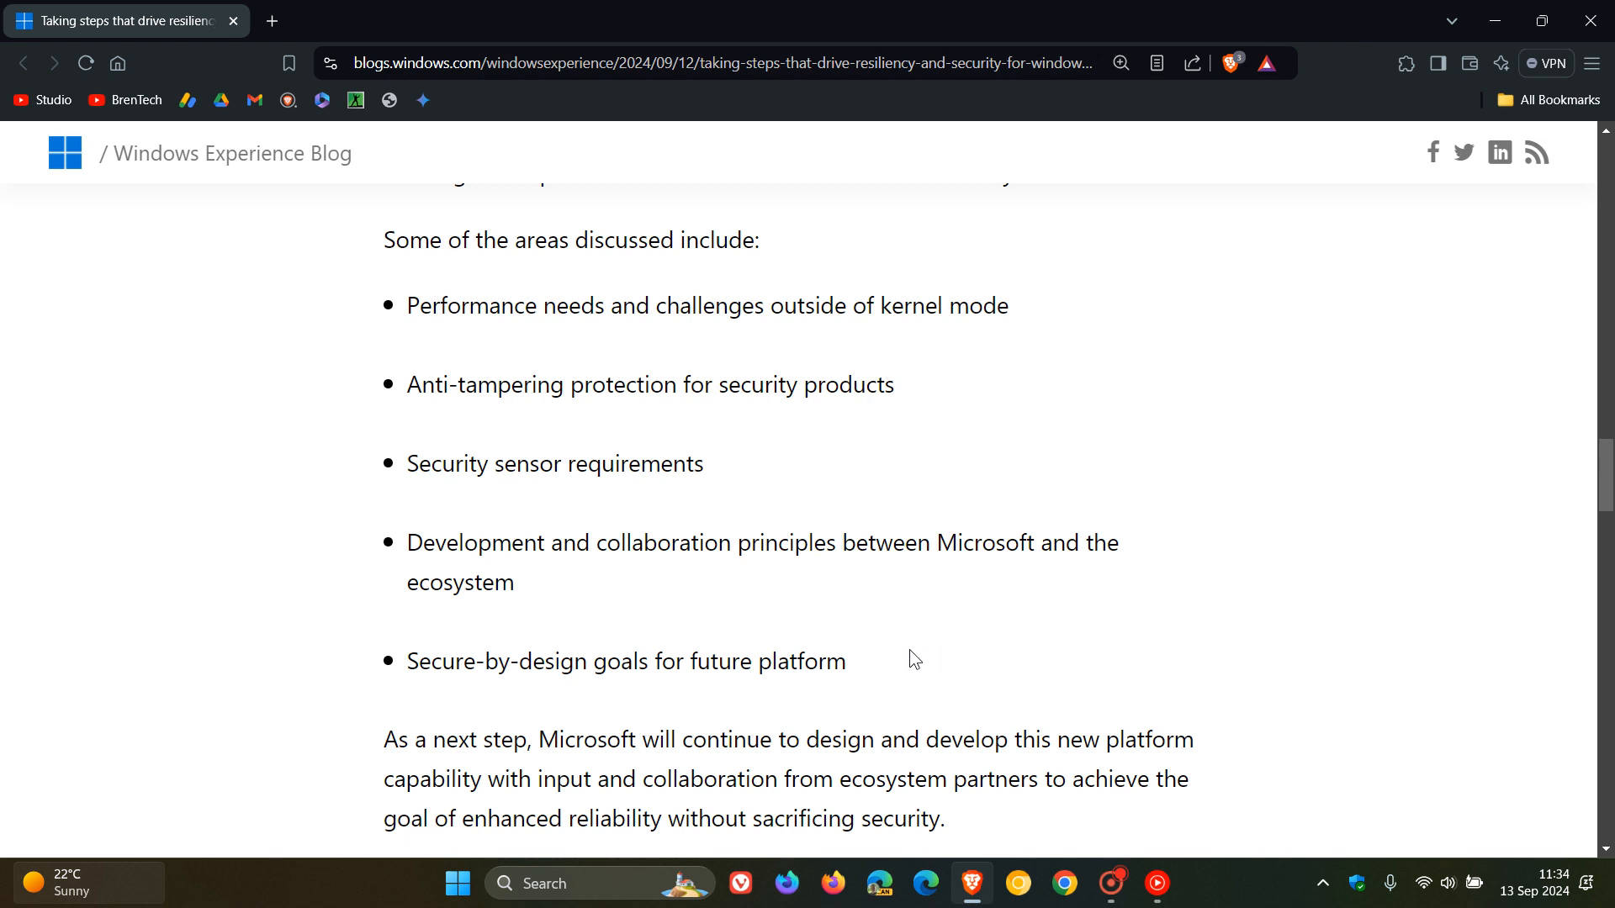
mouse_move(1431, 441)
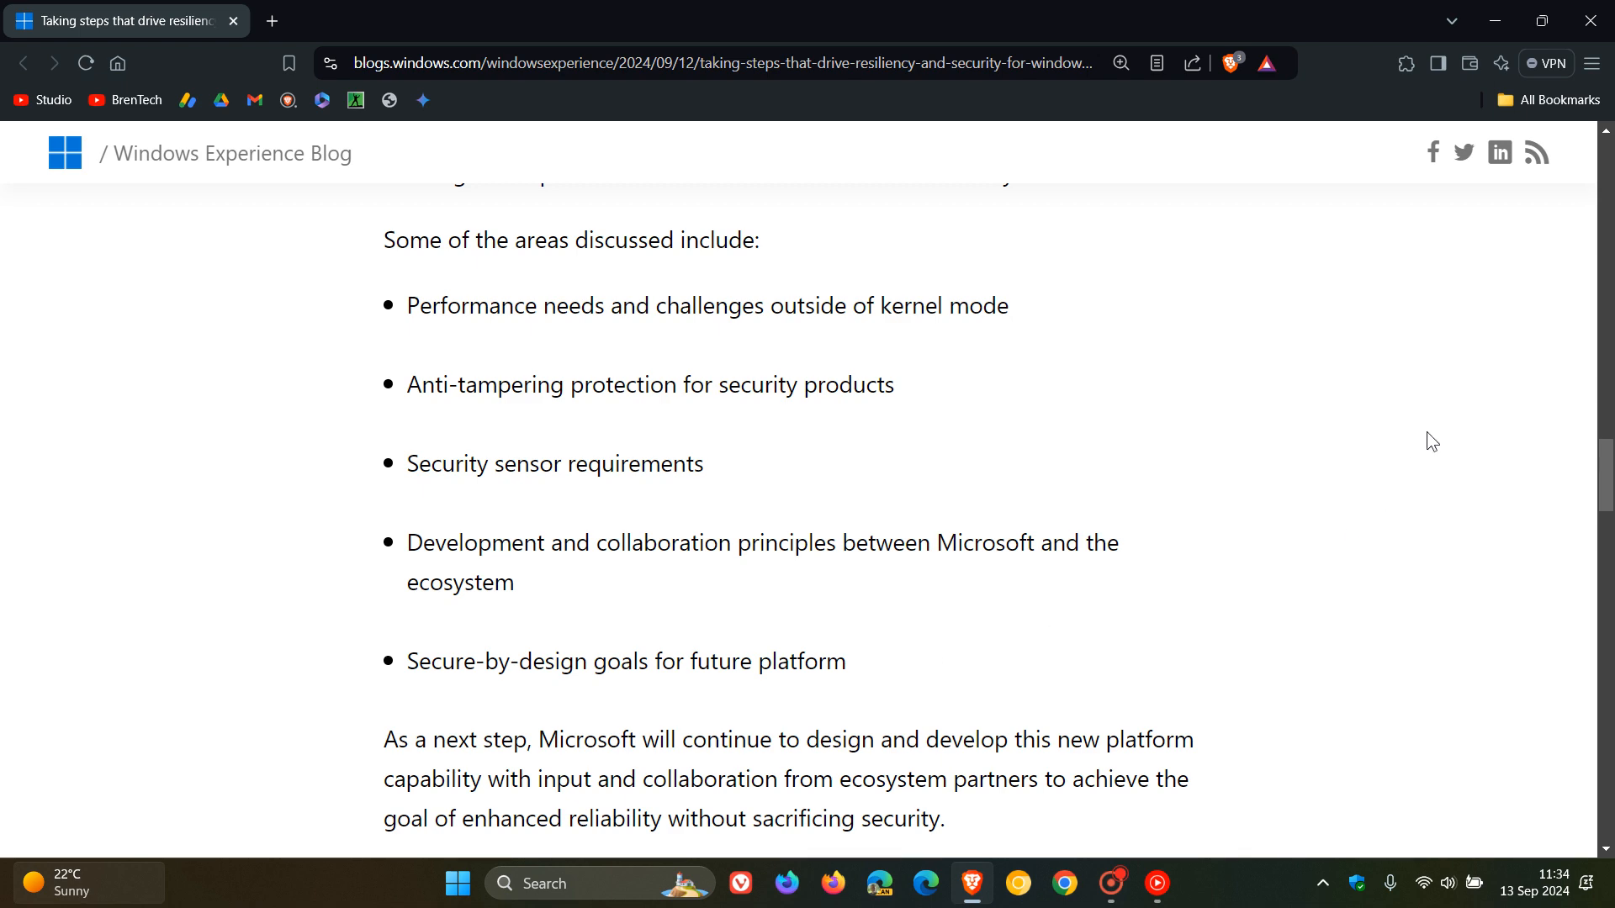